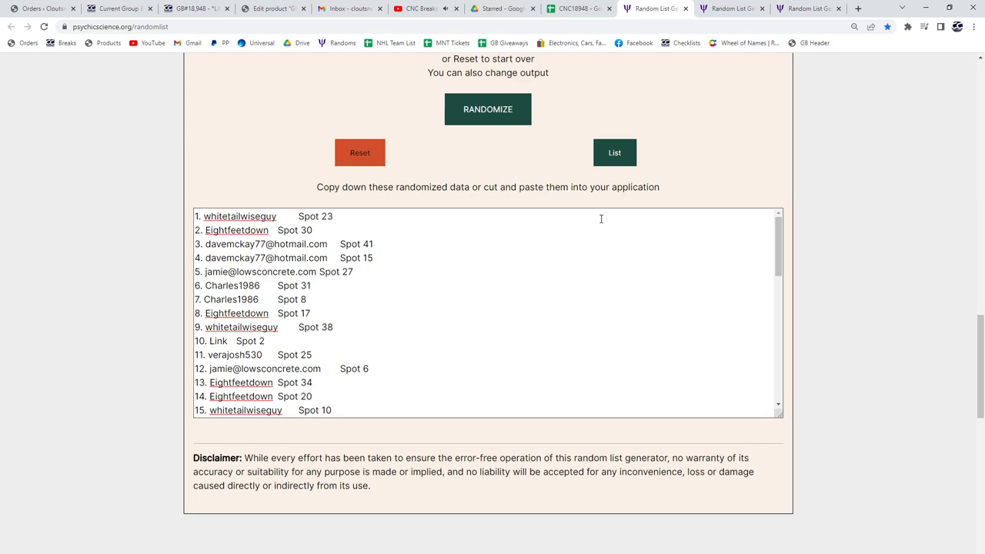
- Reshuffle the names-and-spots list twice, copy it, and switch to the empty spreadsheet
{"action": "left_click", "coordinate": [486, 108]}
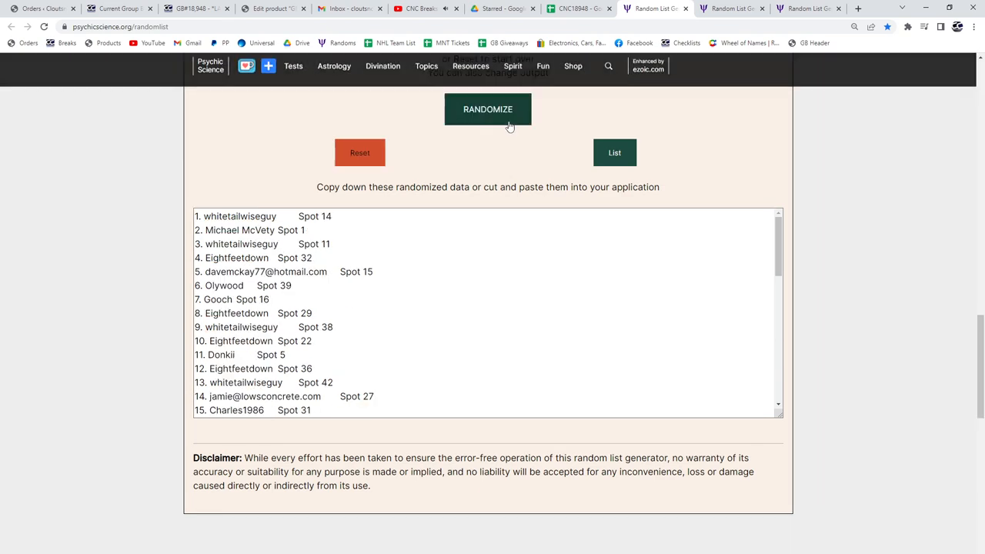
{"action": "left_click", "coordinate": [488, 108]}
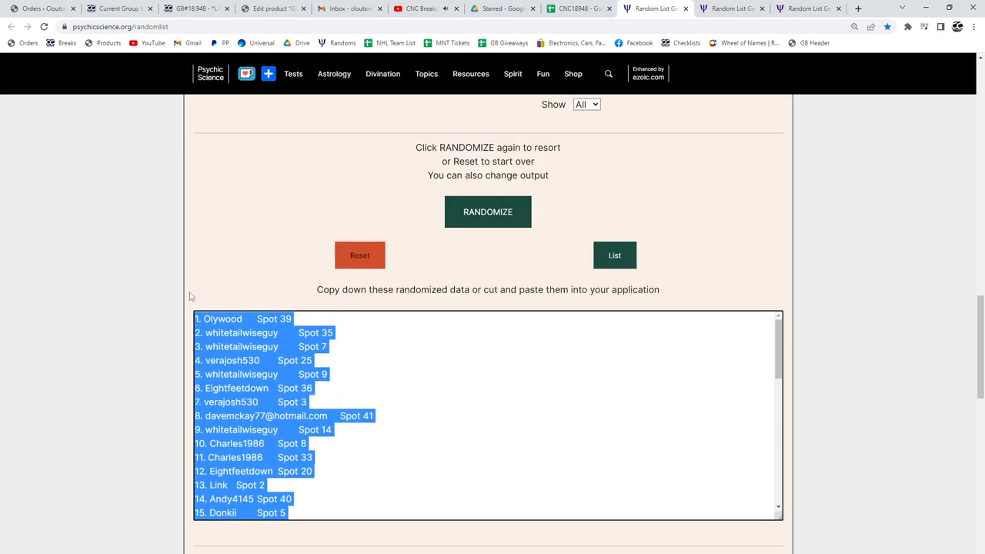
{"action": "left_click", "coordinate": [577, 9]}
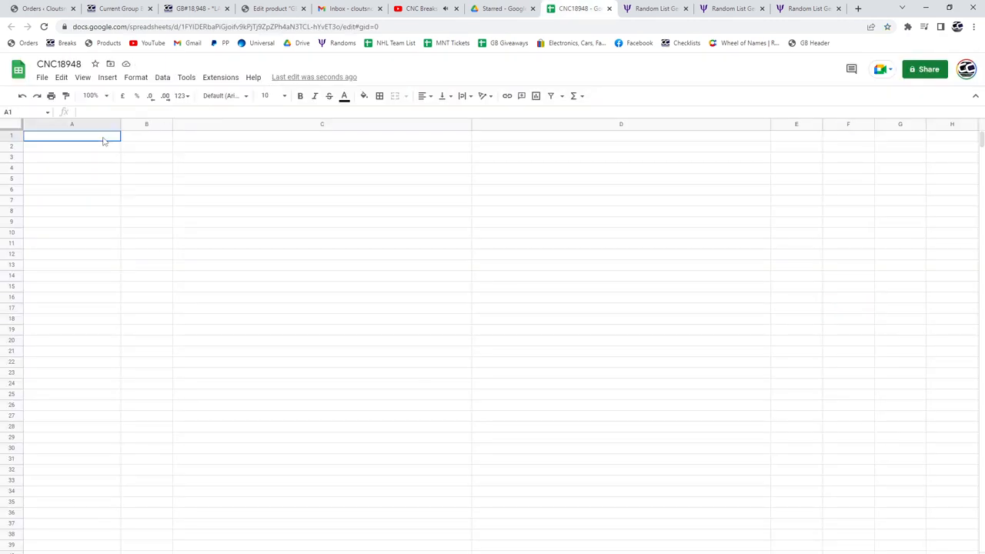
- Reshuffle the hits card list, copy it, and return to the sheet holding the names
{"action": "left_click", "coordinate": [731, 9]}
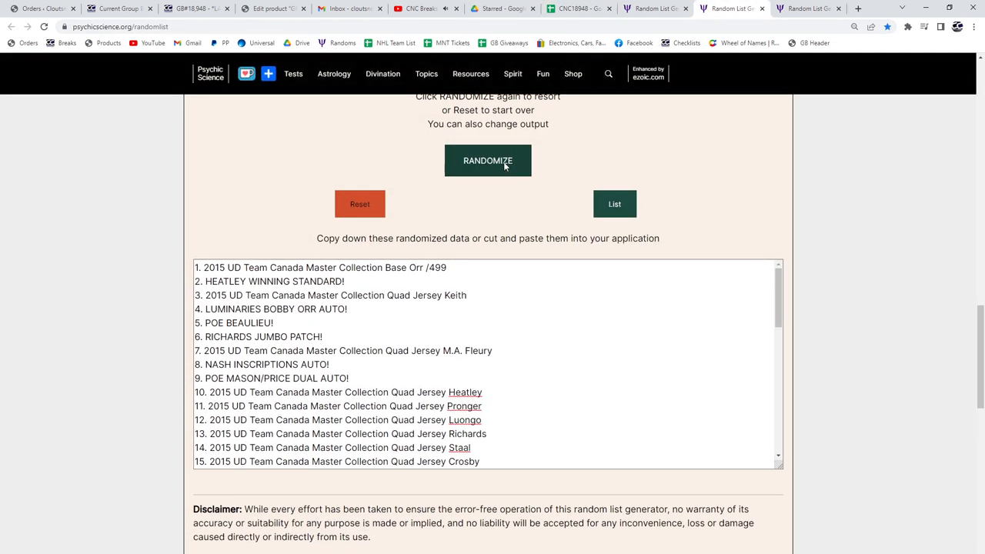
{"action": "left_click", "coordinate": [488, 160]}
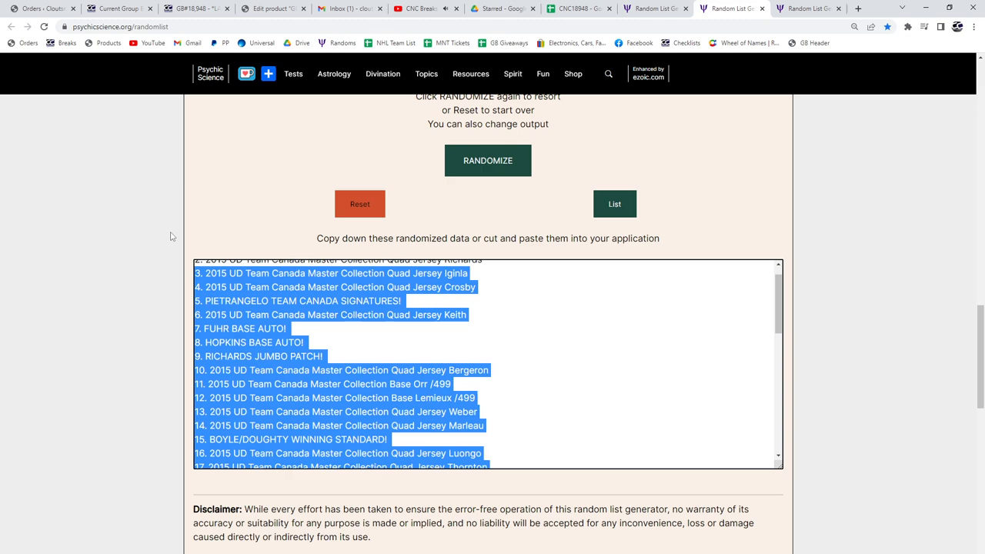
{"action": "left_click", "coordinate": [577, 9]}
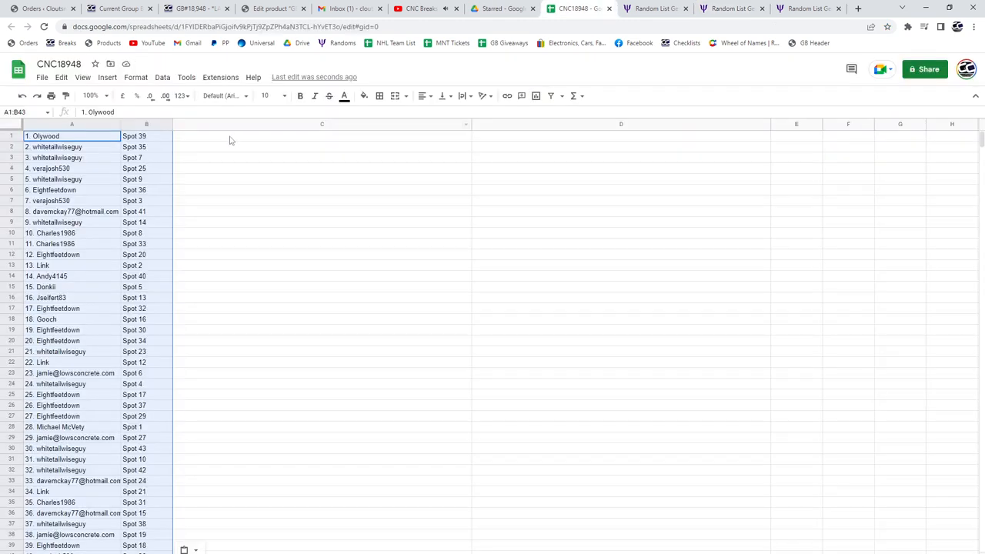
- Reshuffle the base card list and return to the sheet to fill columns C and D
{"action": "left_click", "coordinate": [808, 9]}
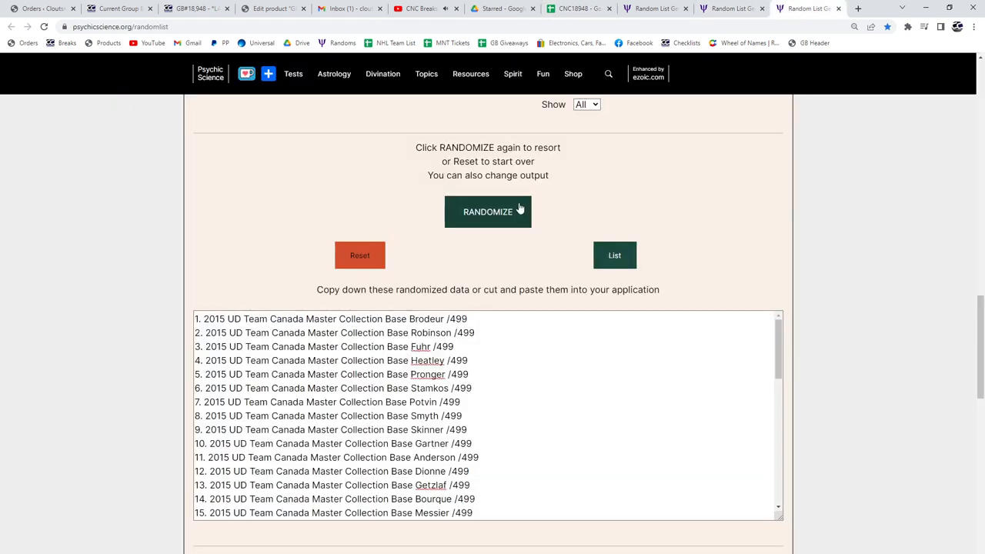
{"action": "left_click", "coordinate": [486, 212]}
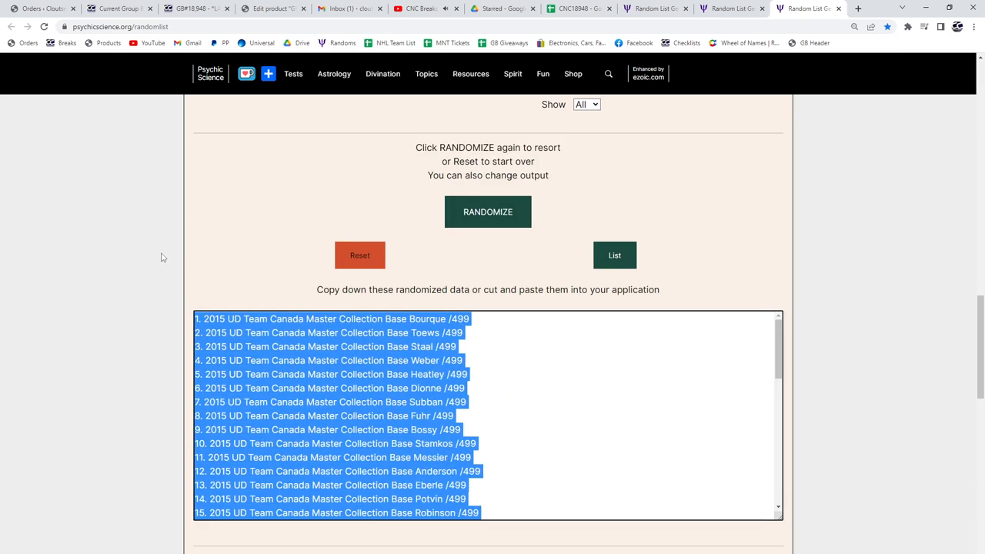
{"action": "left_click", "coordinate": [573, 9]}
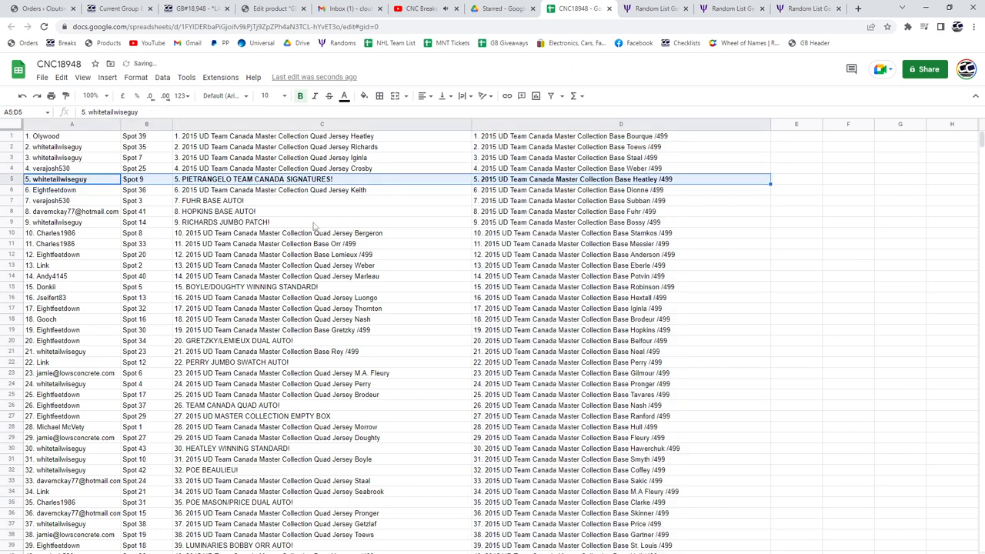
- Bold the upper winning rows (7, 8, 15, 20, 22) across columns A–D
{"action": "left_click", "coordinate": [71, 200]}
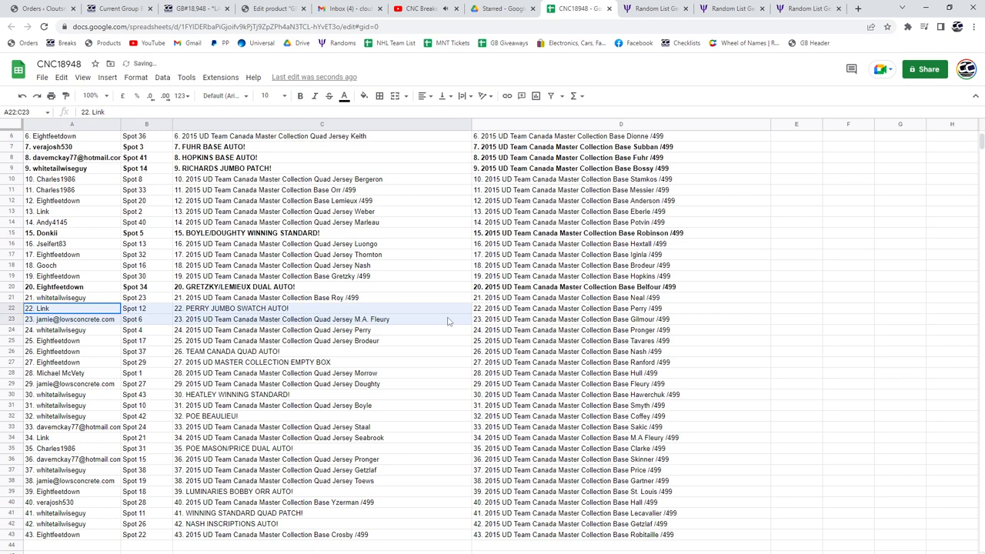
- Bold winning rows 26, 27, 29 and 32 across all four columns
{"action": "left_click", "coordinate": [71, 351]}
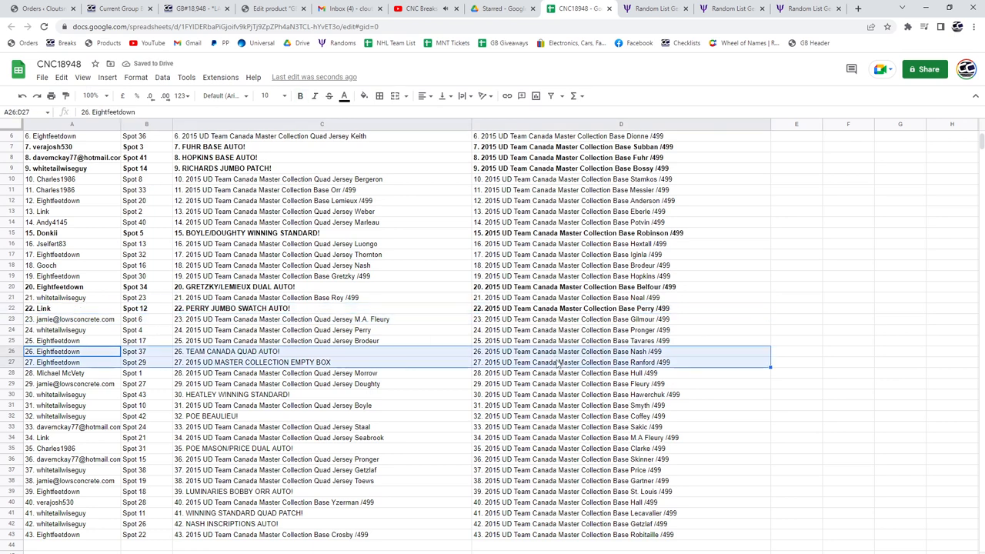
{"action": "left_click", "coordinate": [71, 394]}
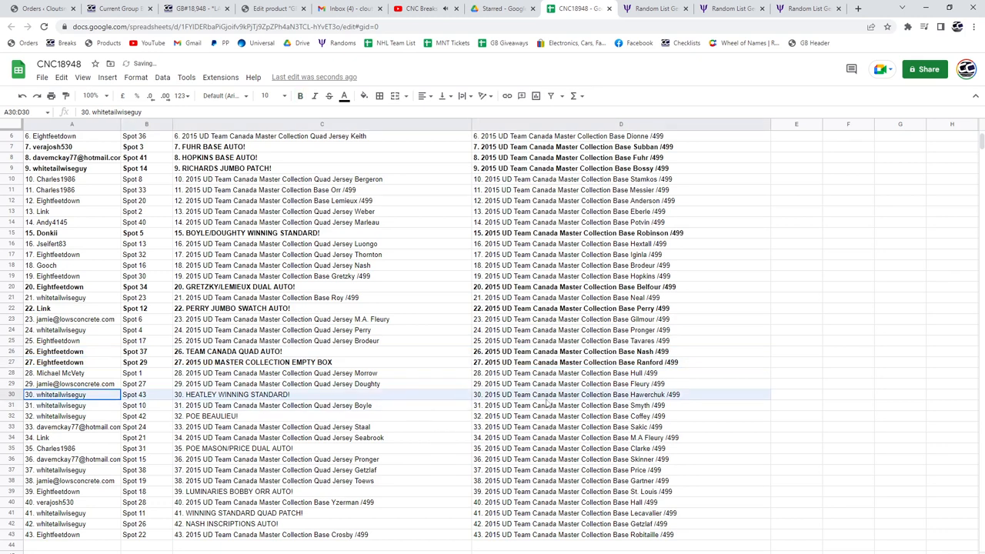
{"action": "left_click", "coordinate": [55, 416]}
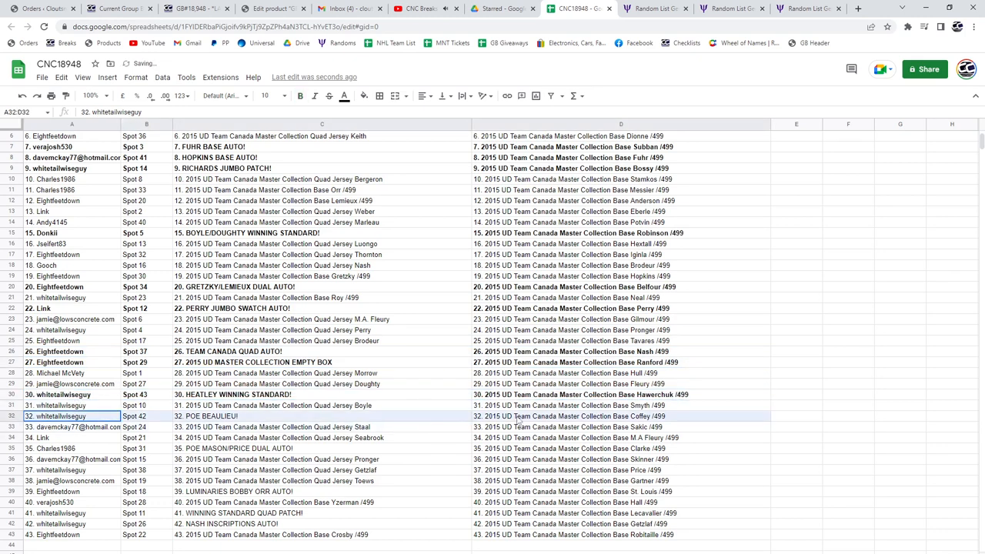
{"action": "left_click", "coordinate": [71, 449]}
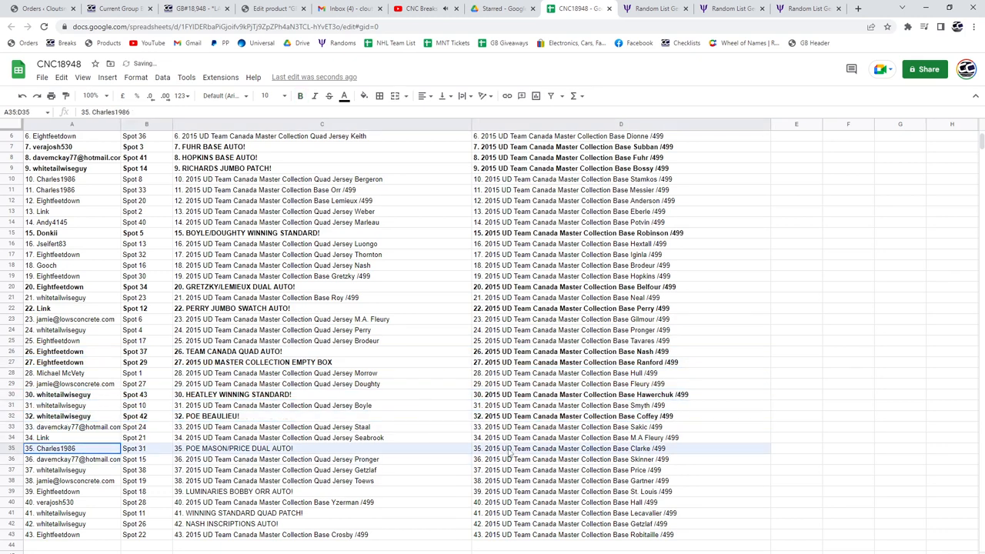
- Bold winning rows 35, 39, 41 and 42 across all four columns
{"action": "left_click", "coordinate": [300, 96]}
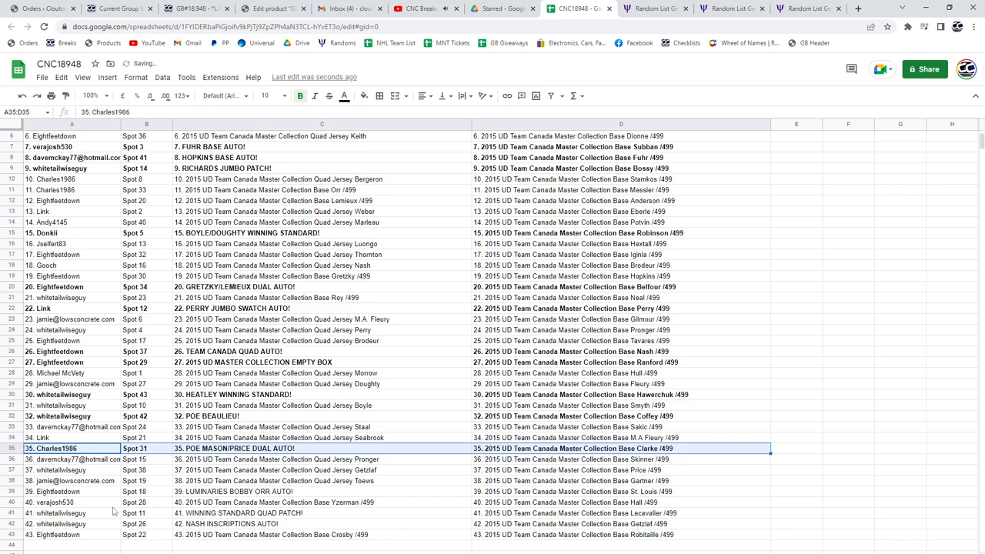
{"action": "left_click", "coordinate": [54, 491]}
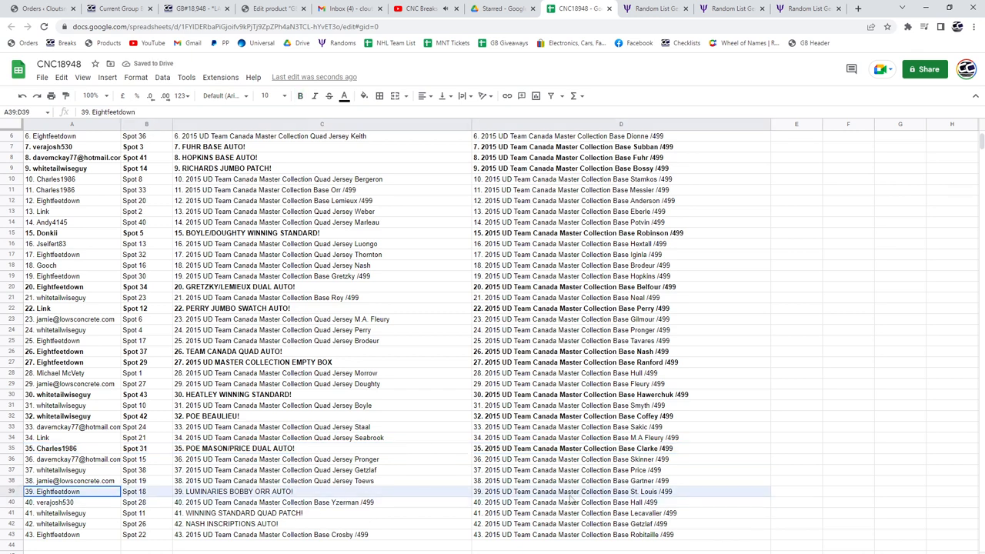
{"action": "left_click", "coordinate": [300, 95]}
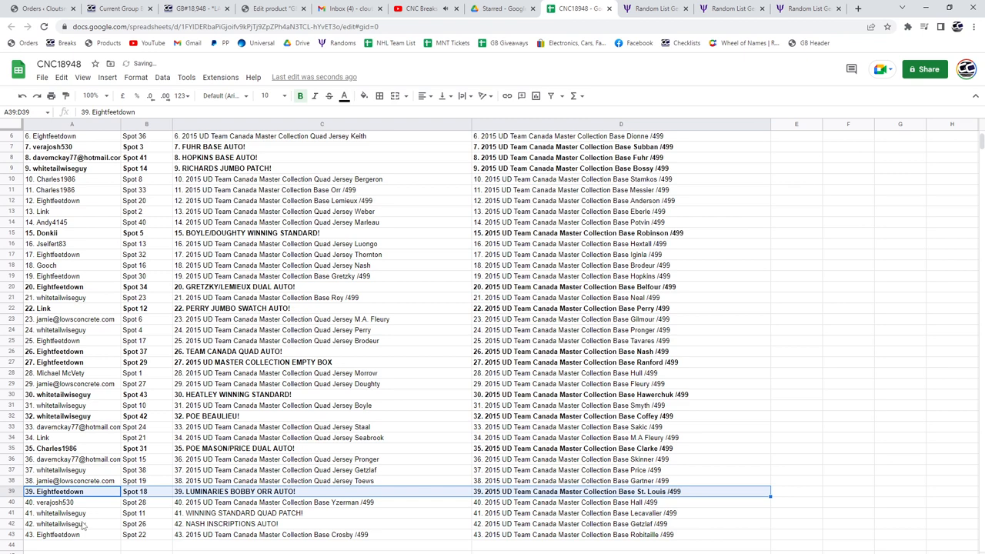
{"action": "left_click", "coordinate": [70, 523]}
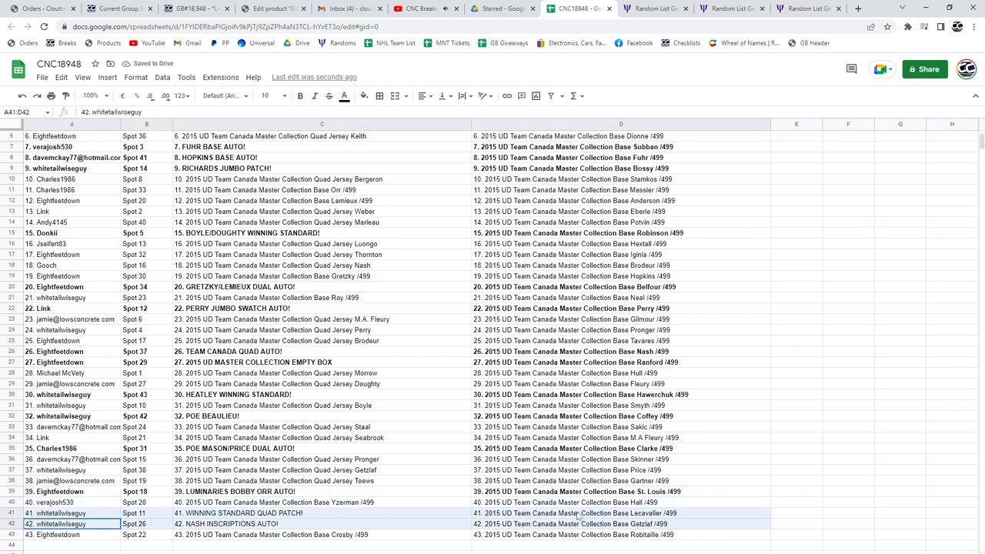
{"action": "left_click", "coordinate": [300, 95]}
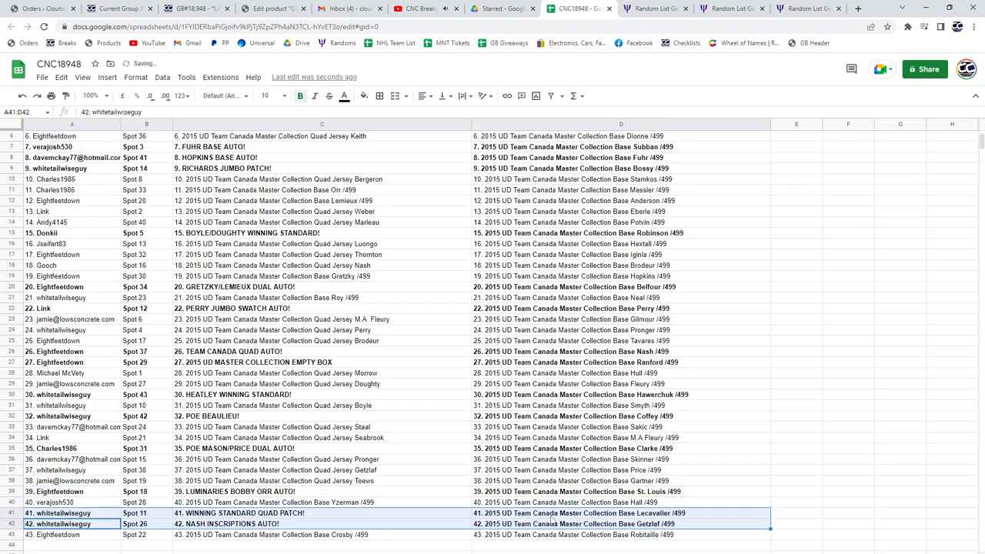